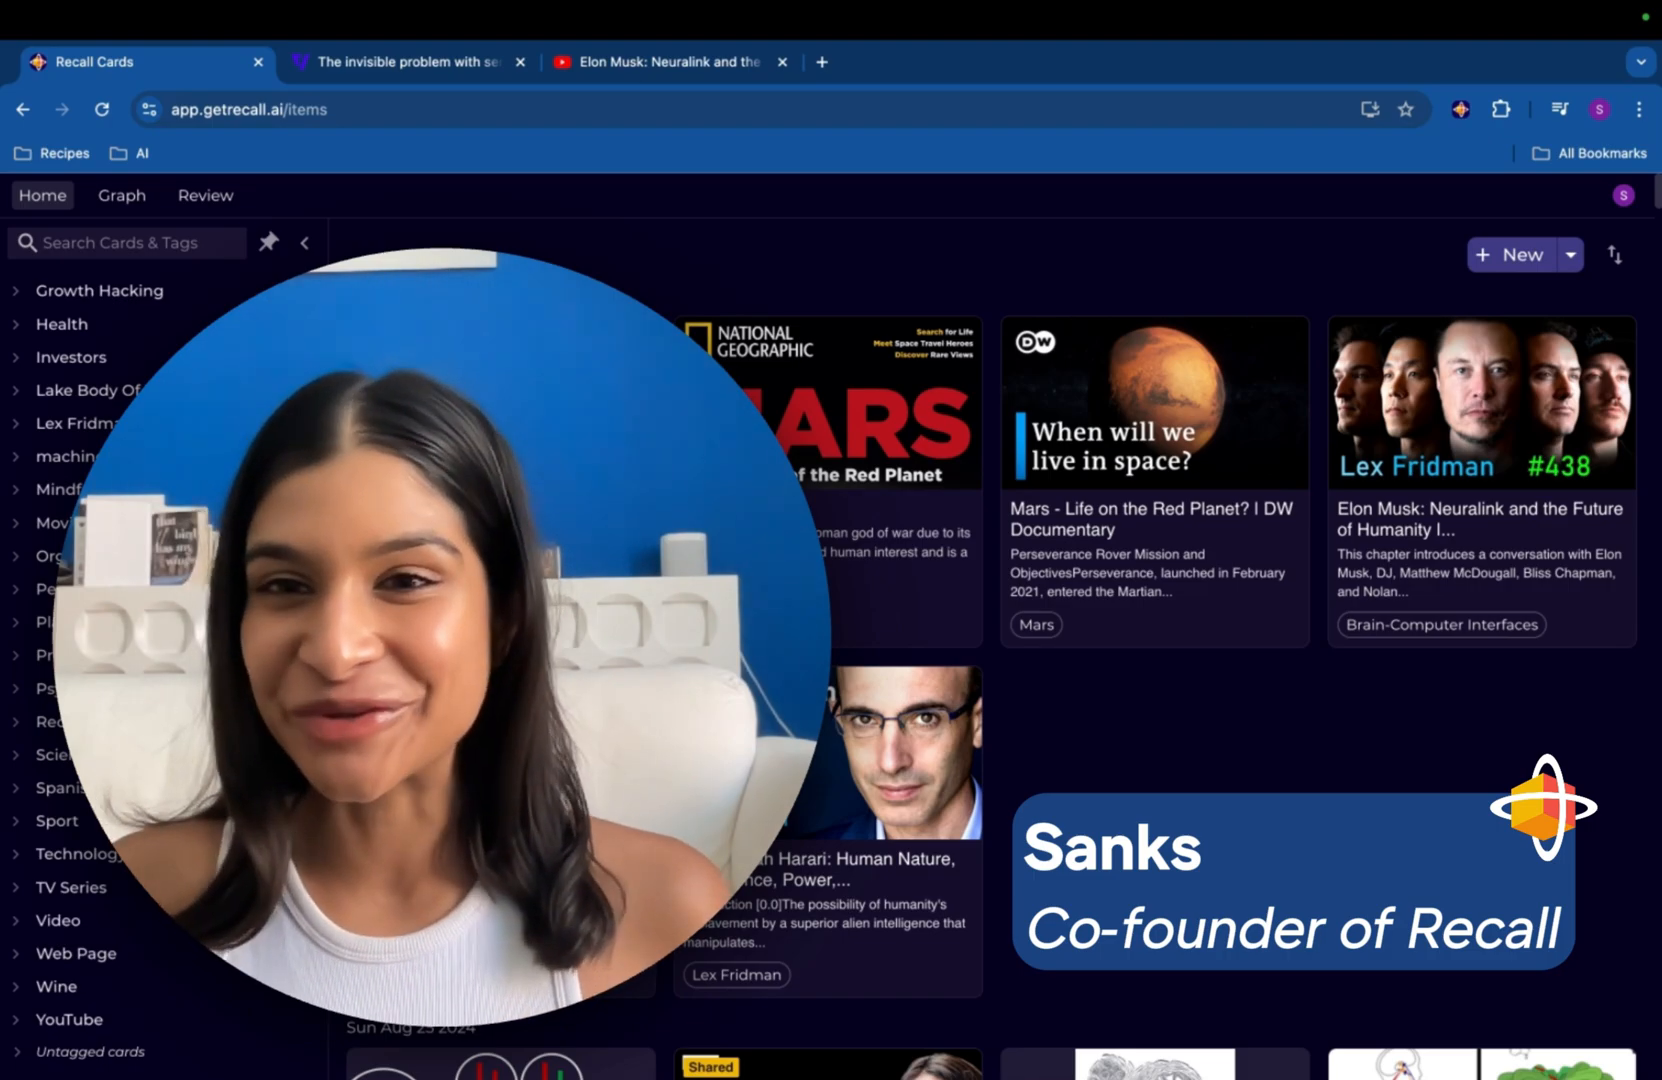
# Paste the Mars cosmic-ray article URL and choose the 'Click to summarize' suggestion
pyautogui.scroll(-3)
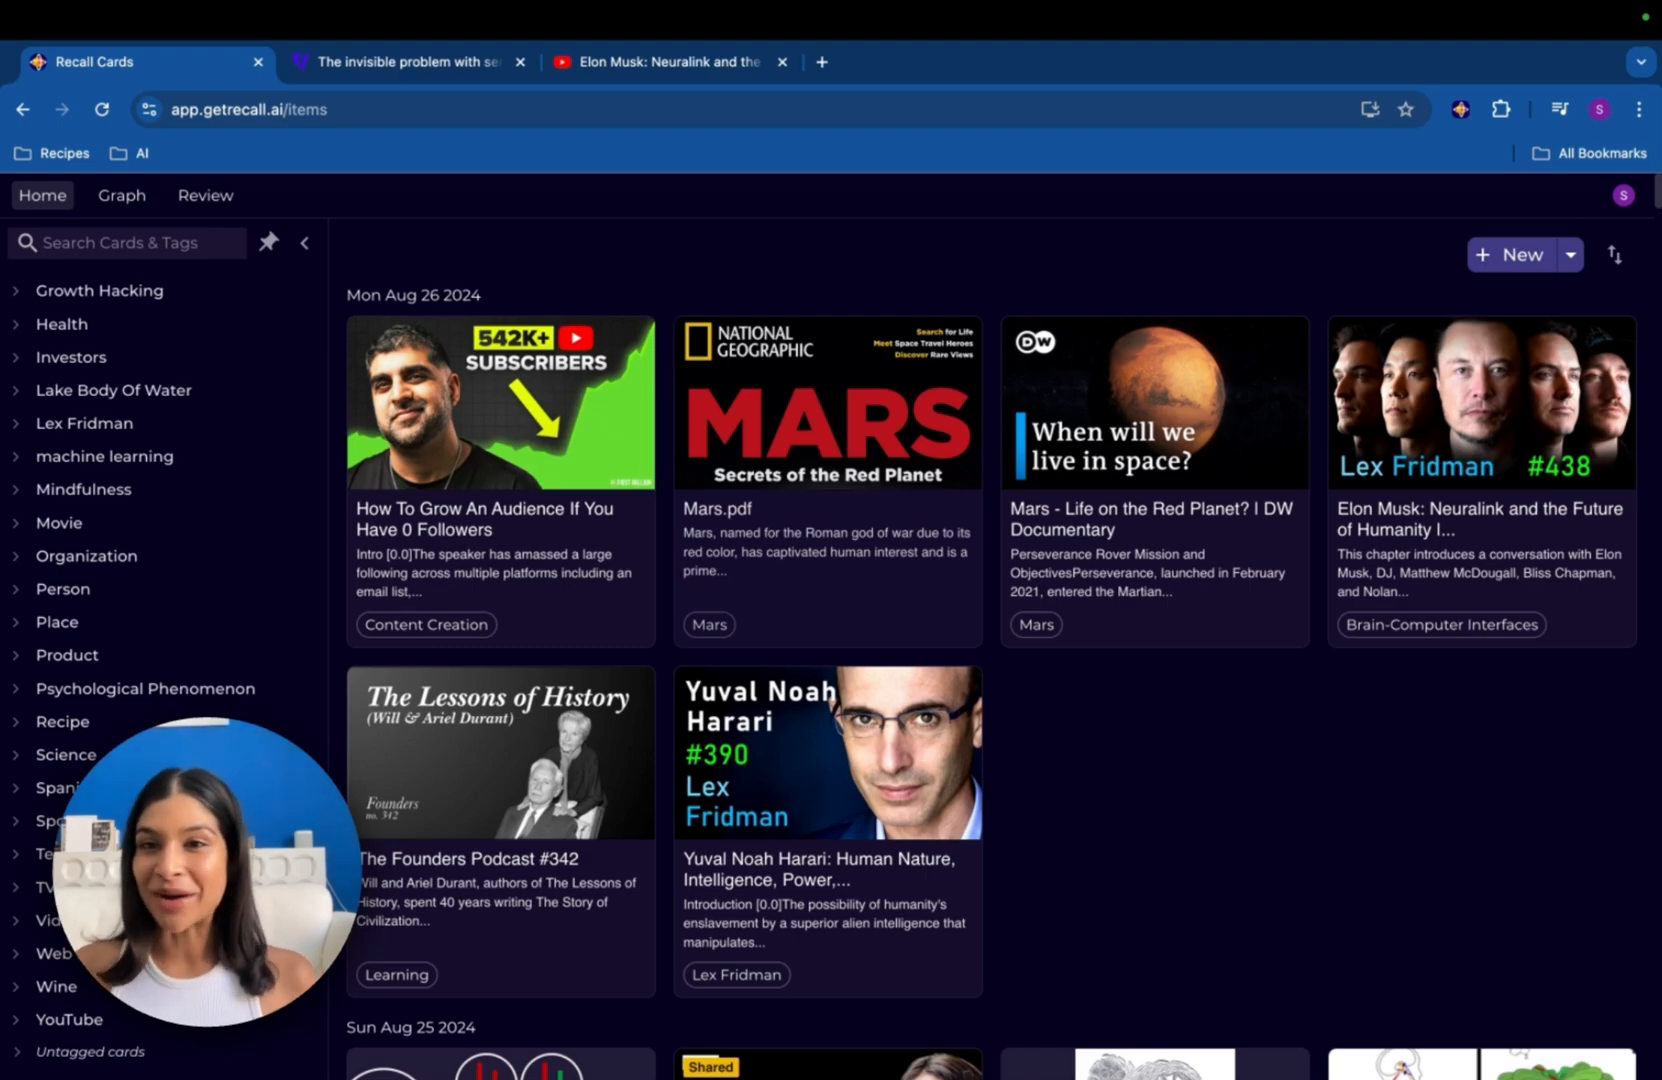
pyautogui.click(62, 324)
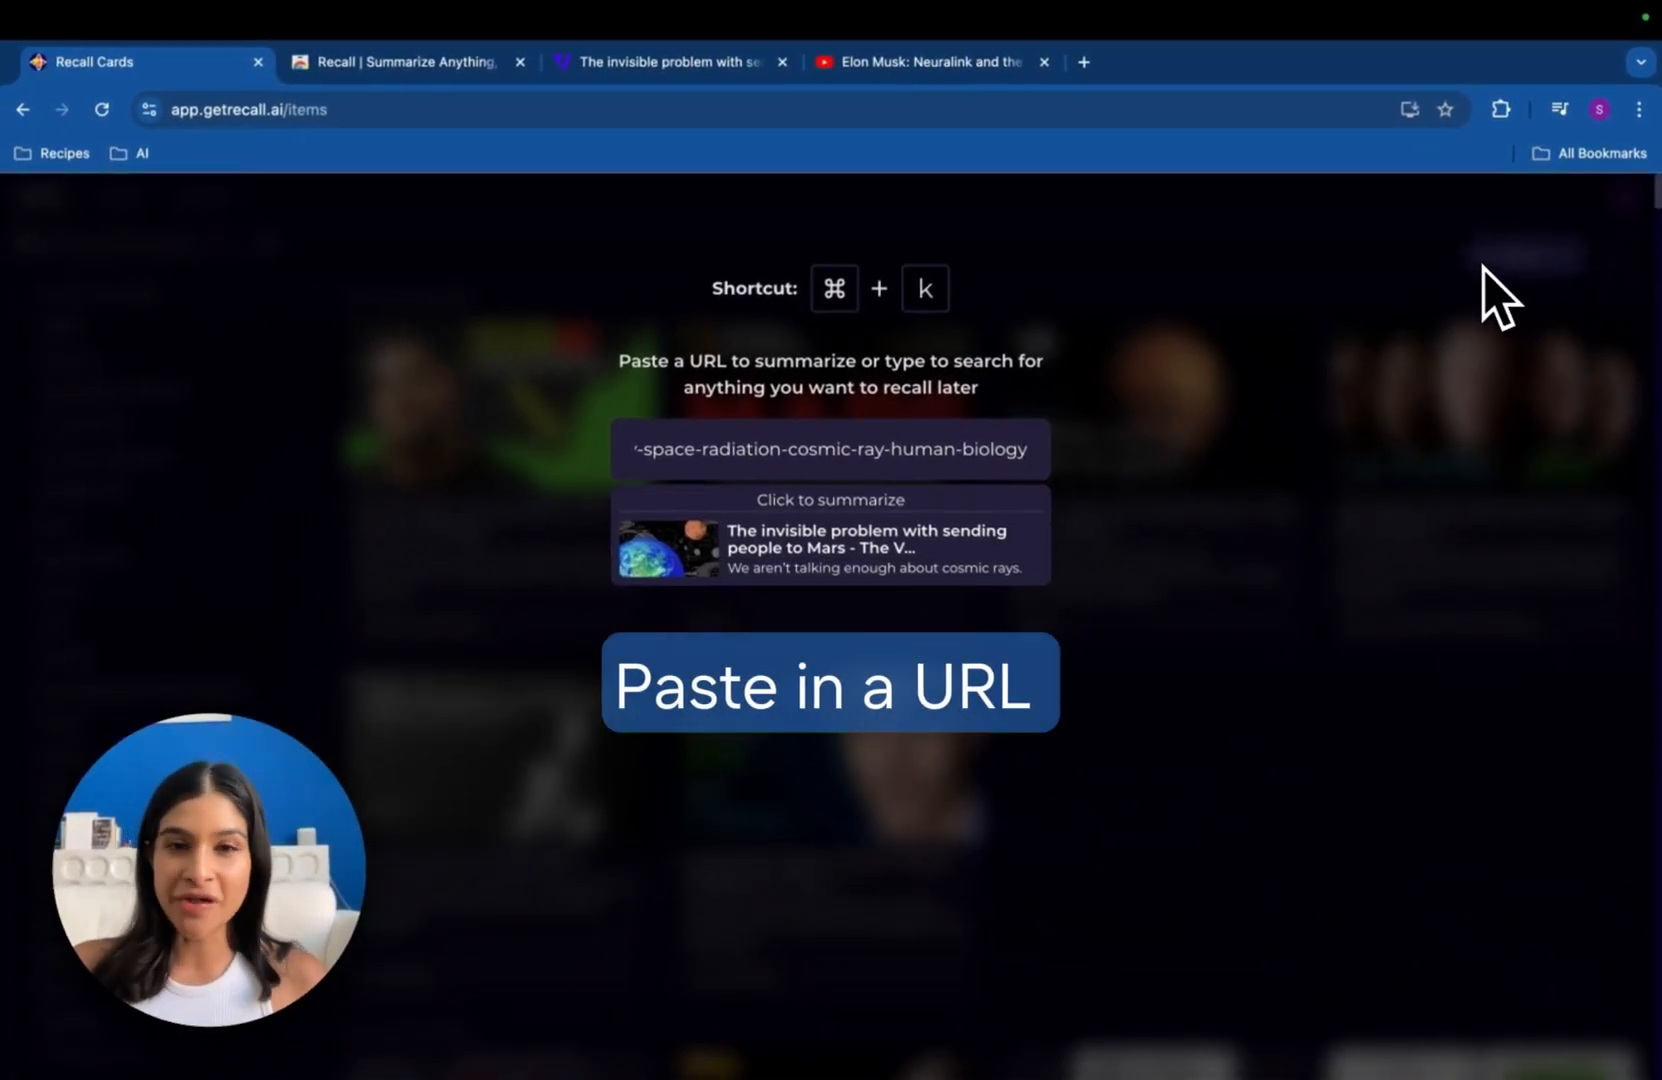
pyautogui.click(830, 534)
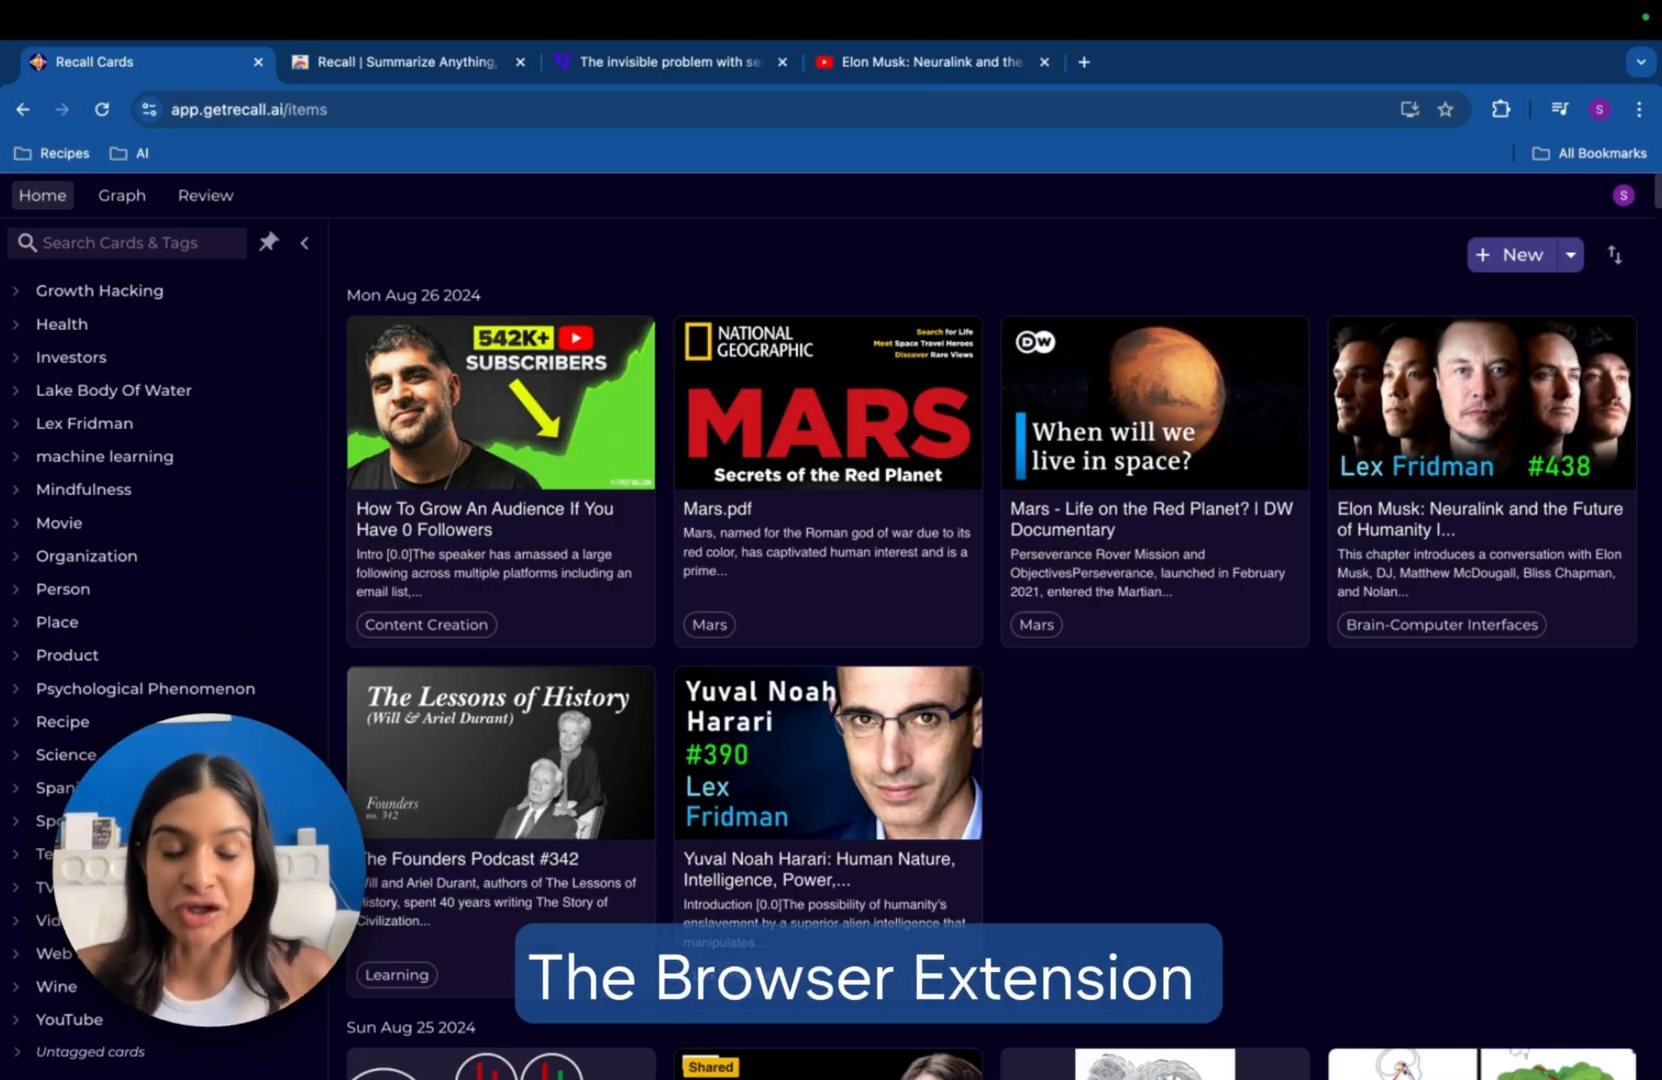
# From the profile menu, add the Recall extension to Chrome and dismiss the added notice
pyautogui.click(1622, 194)
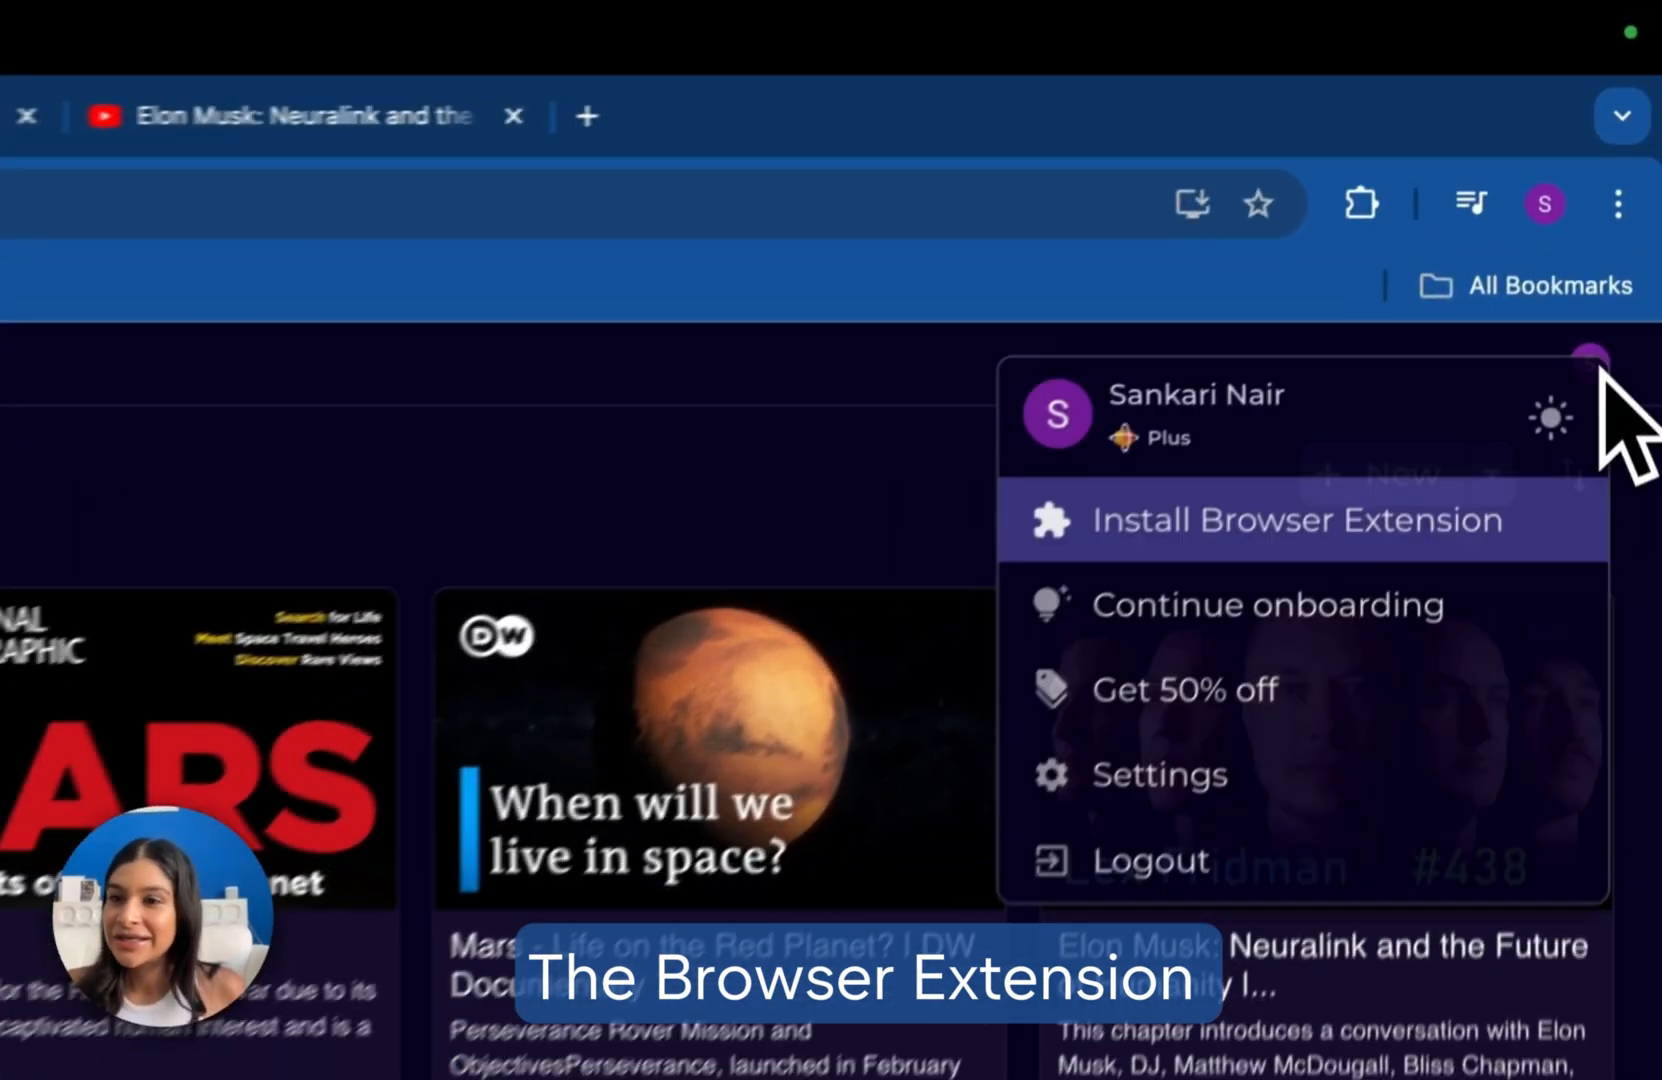
pyautogui.click(1298, 520)
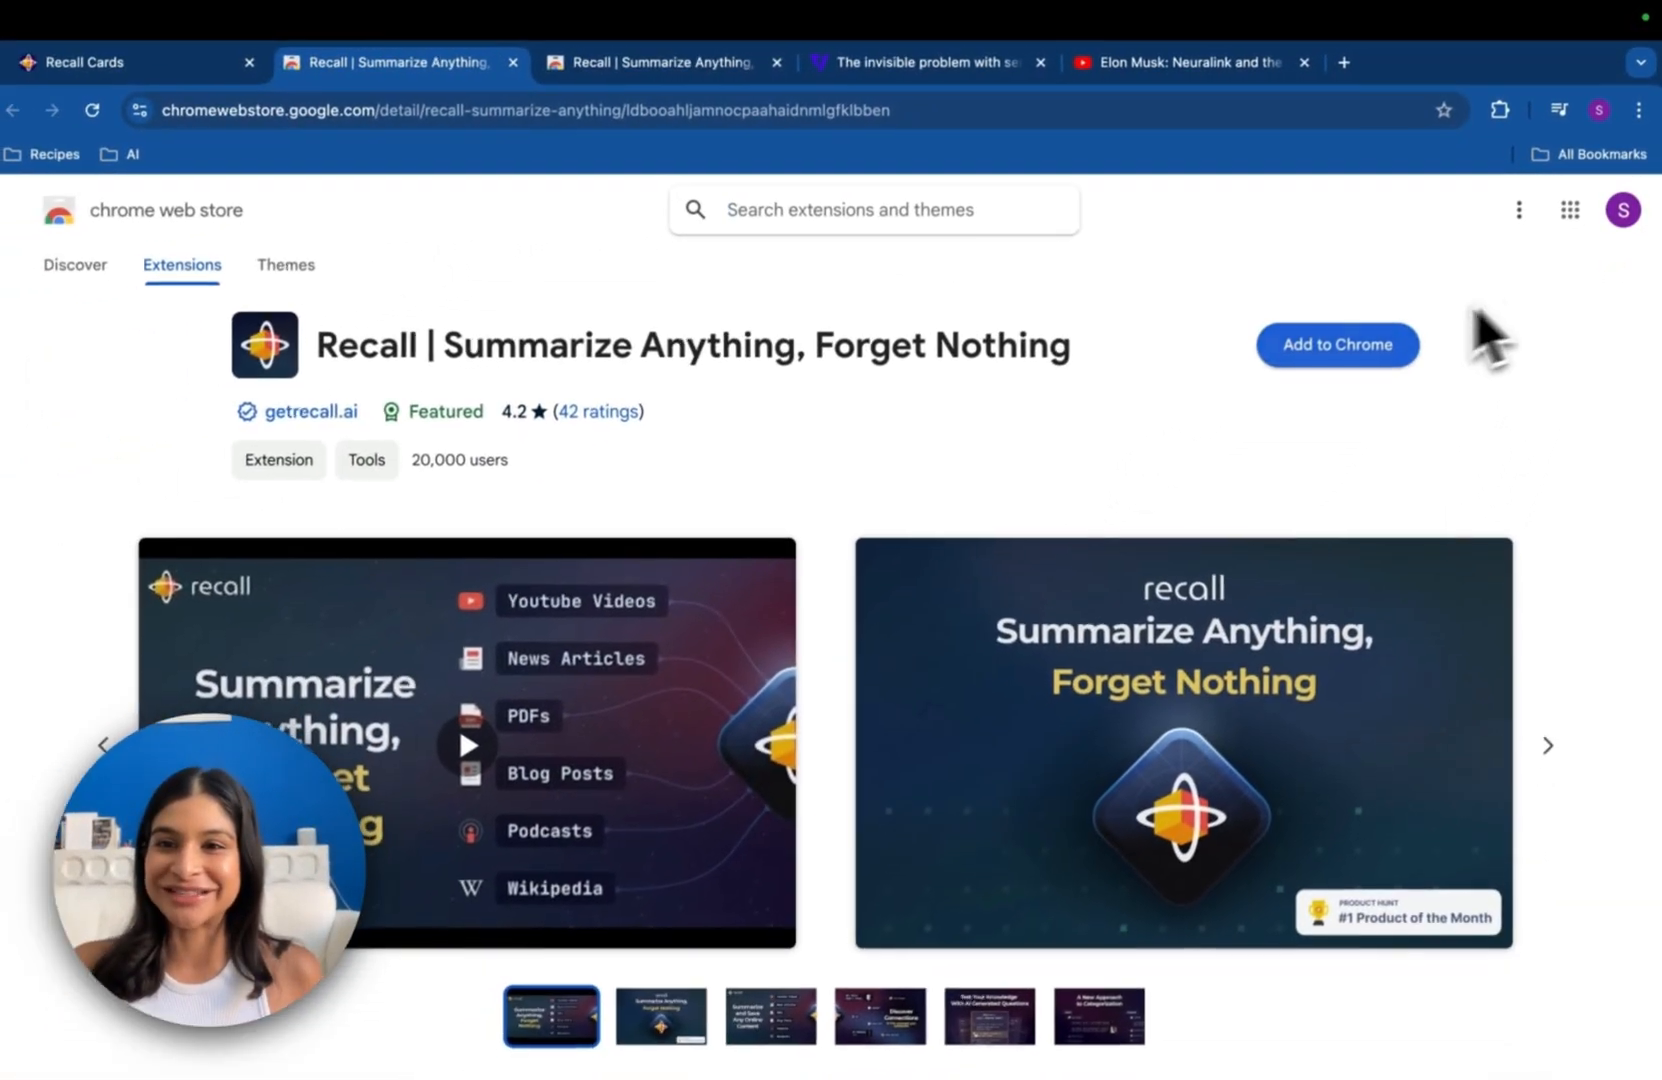
pyautogui.click(1336, 344)
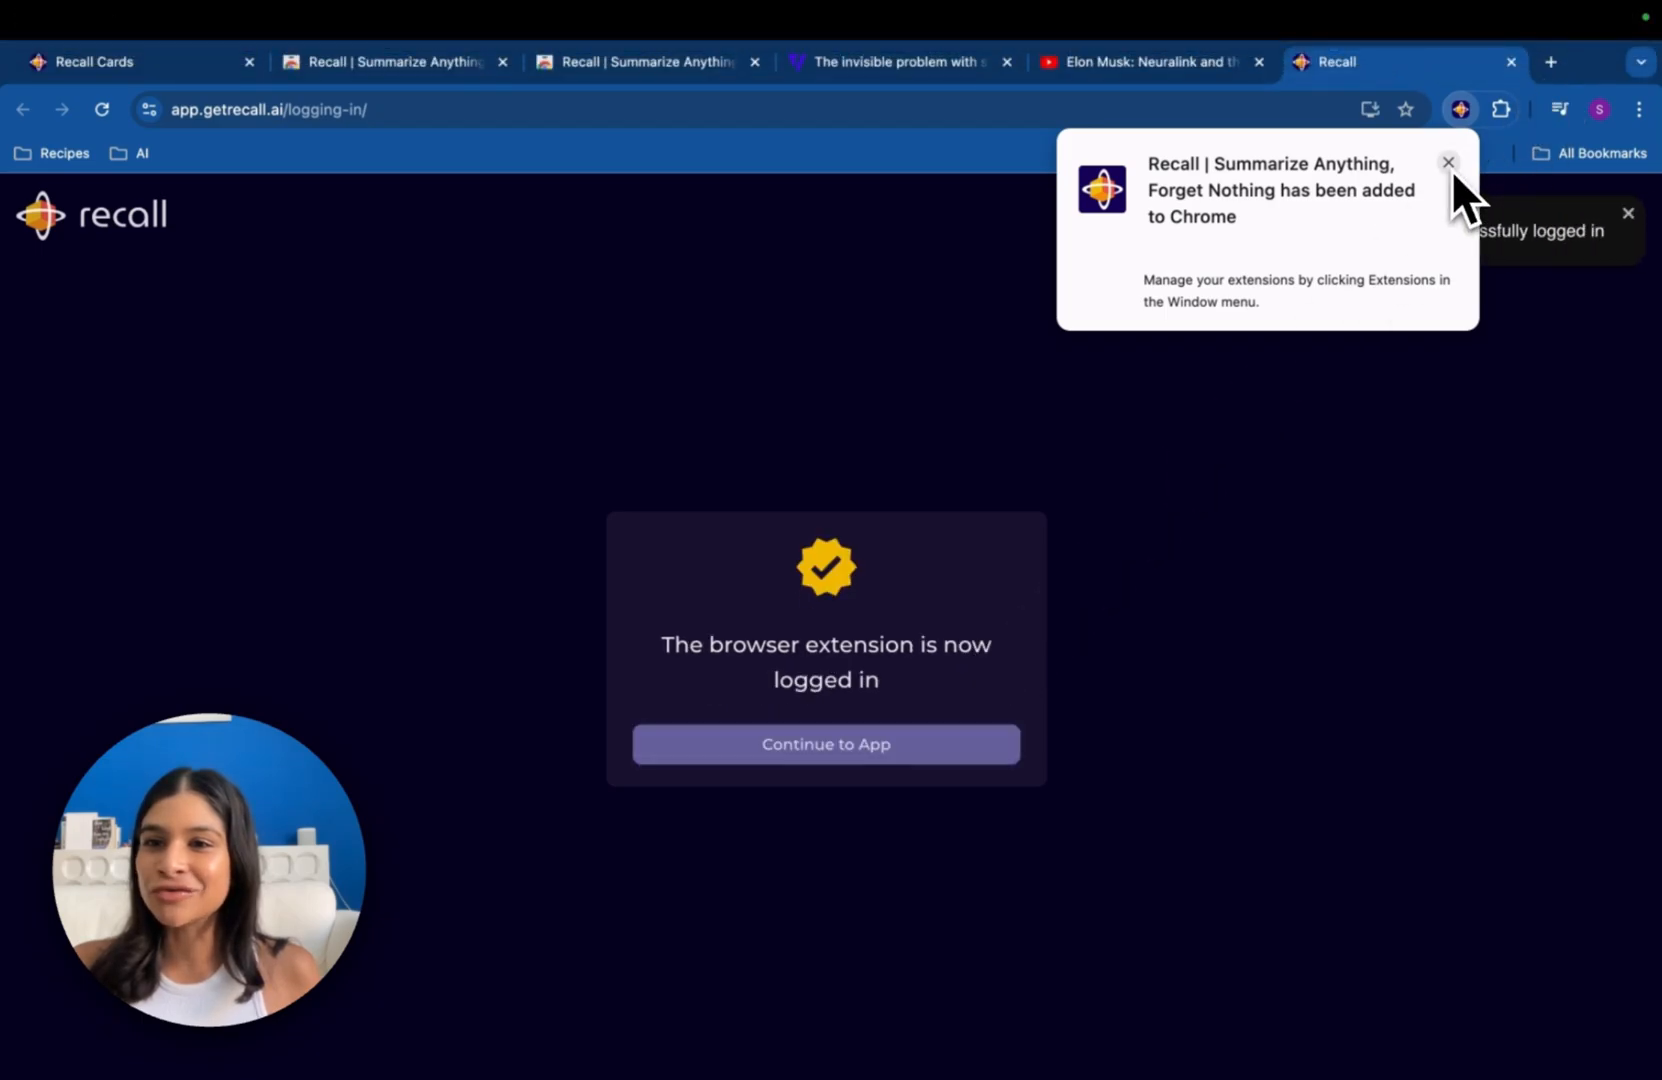
pyautogui.click(1500, 110)
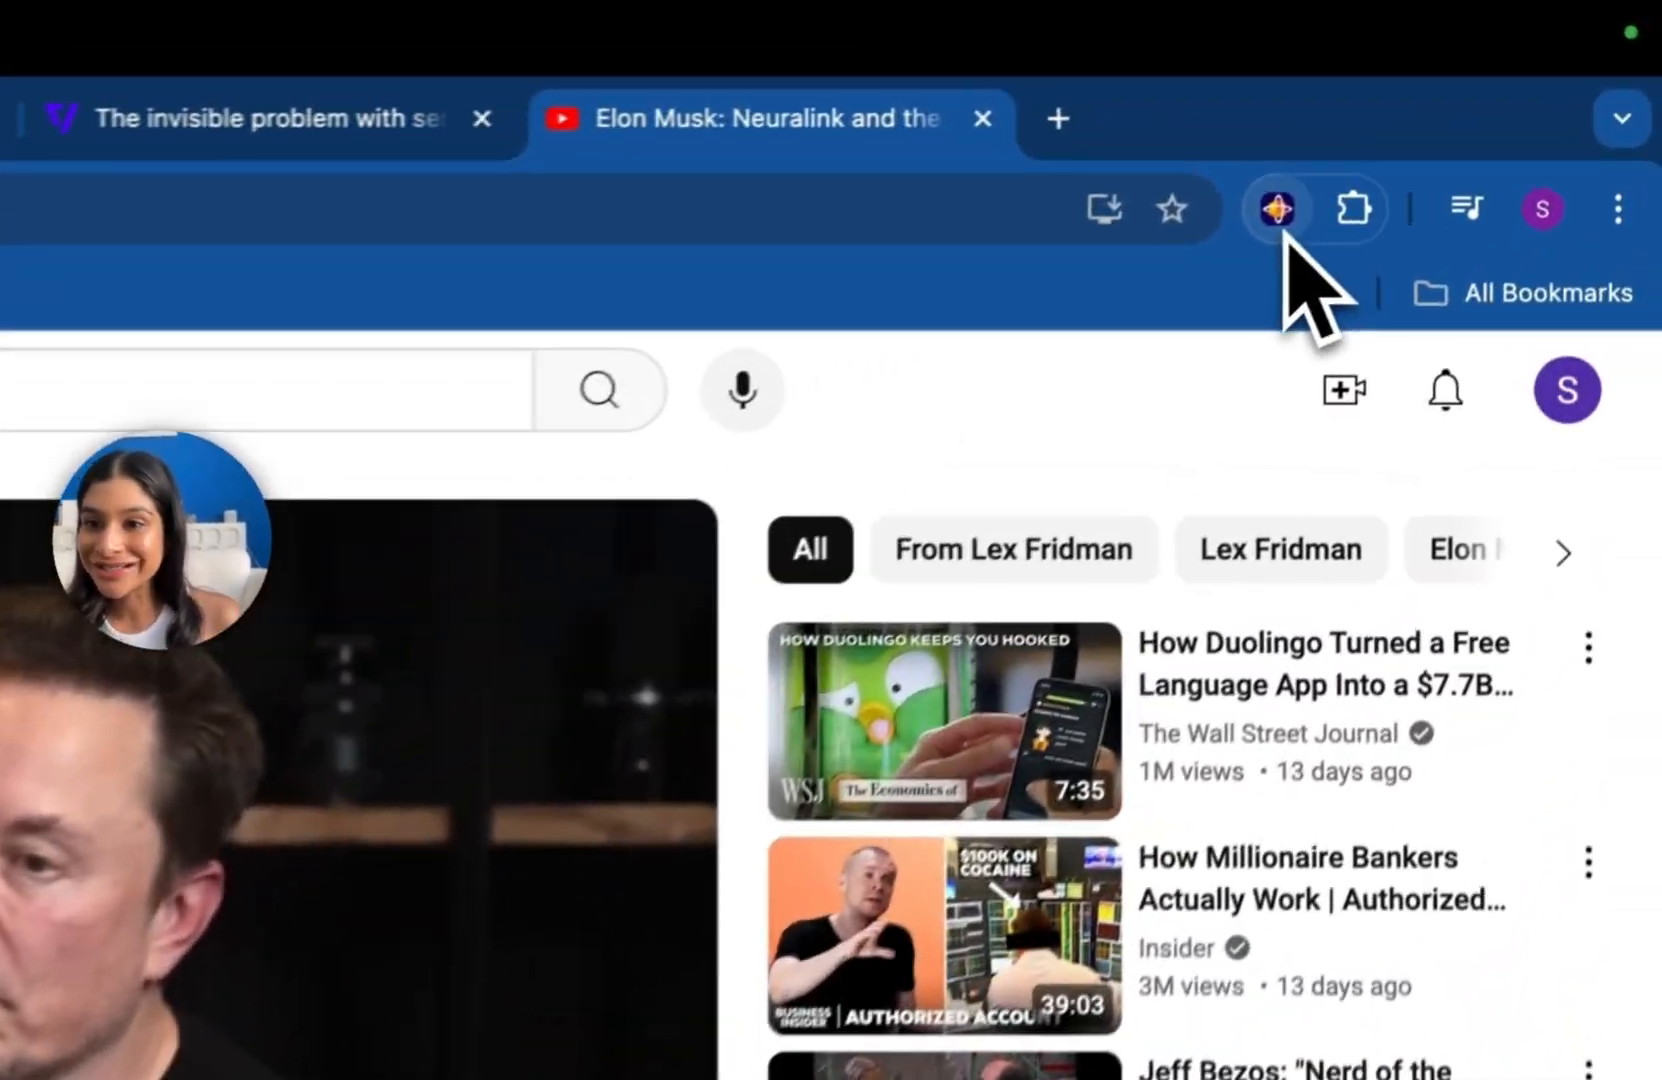
# Summarize the Neuralink podcast video with the Recall extension and view it as a full card
pyautogui.click(1276, 208)
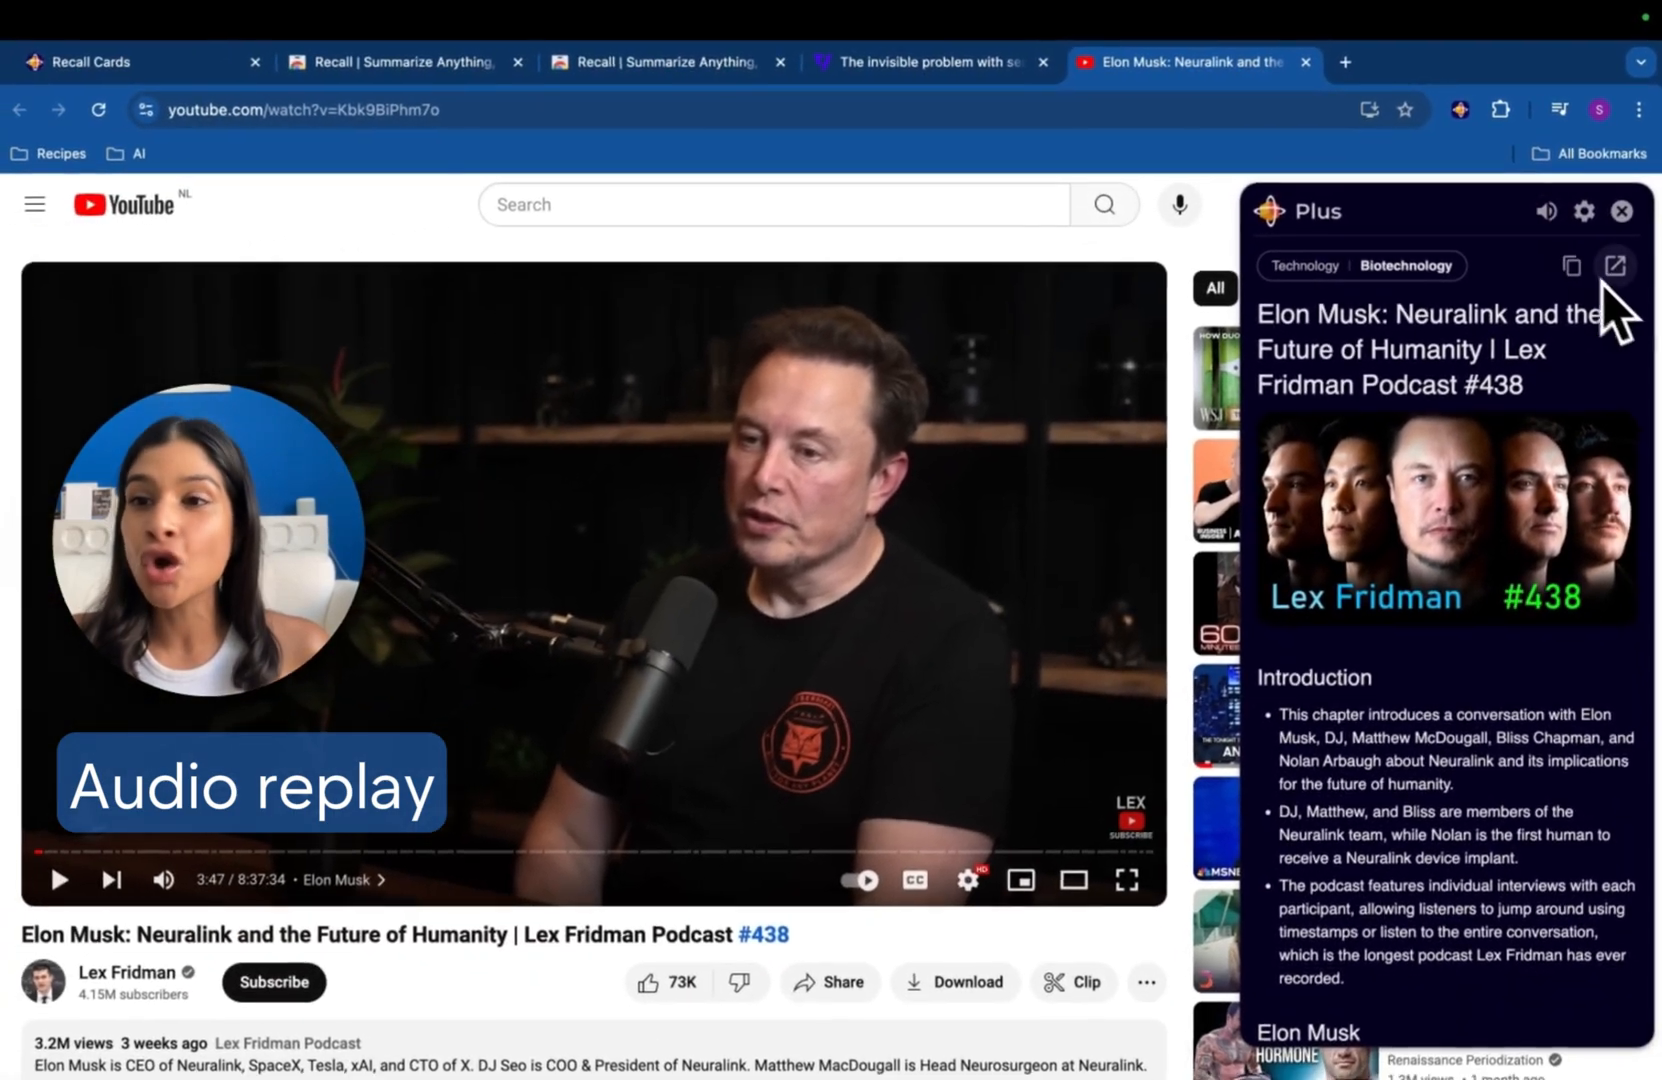
pyautogui.click(1616, 264)
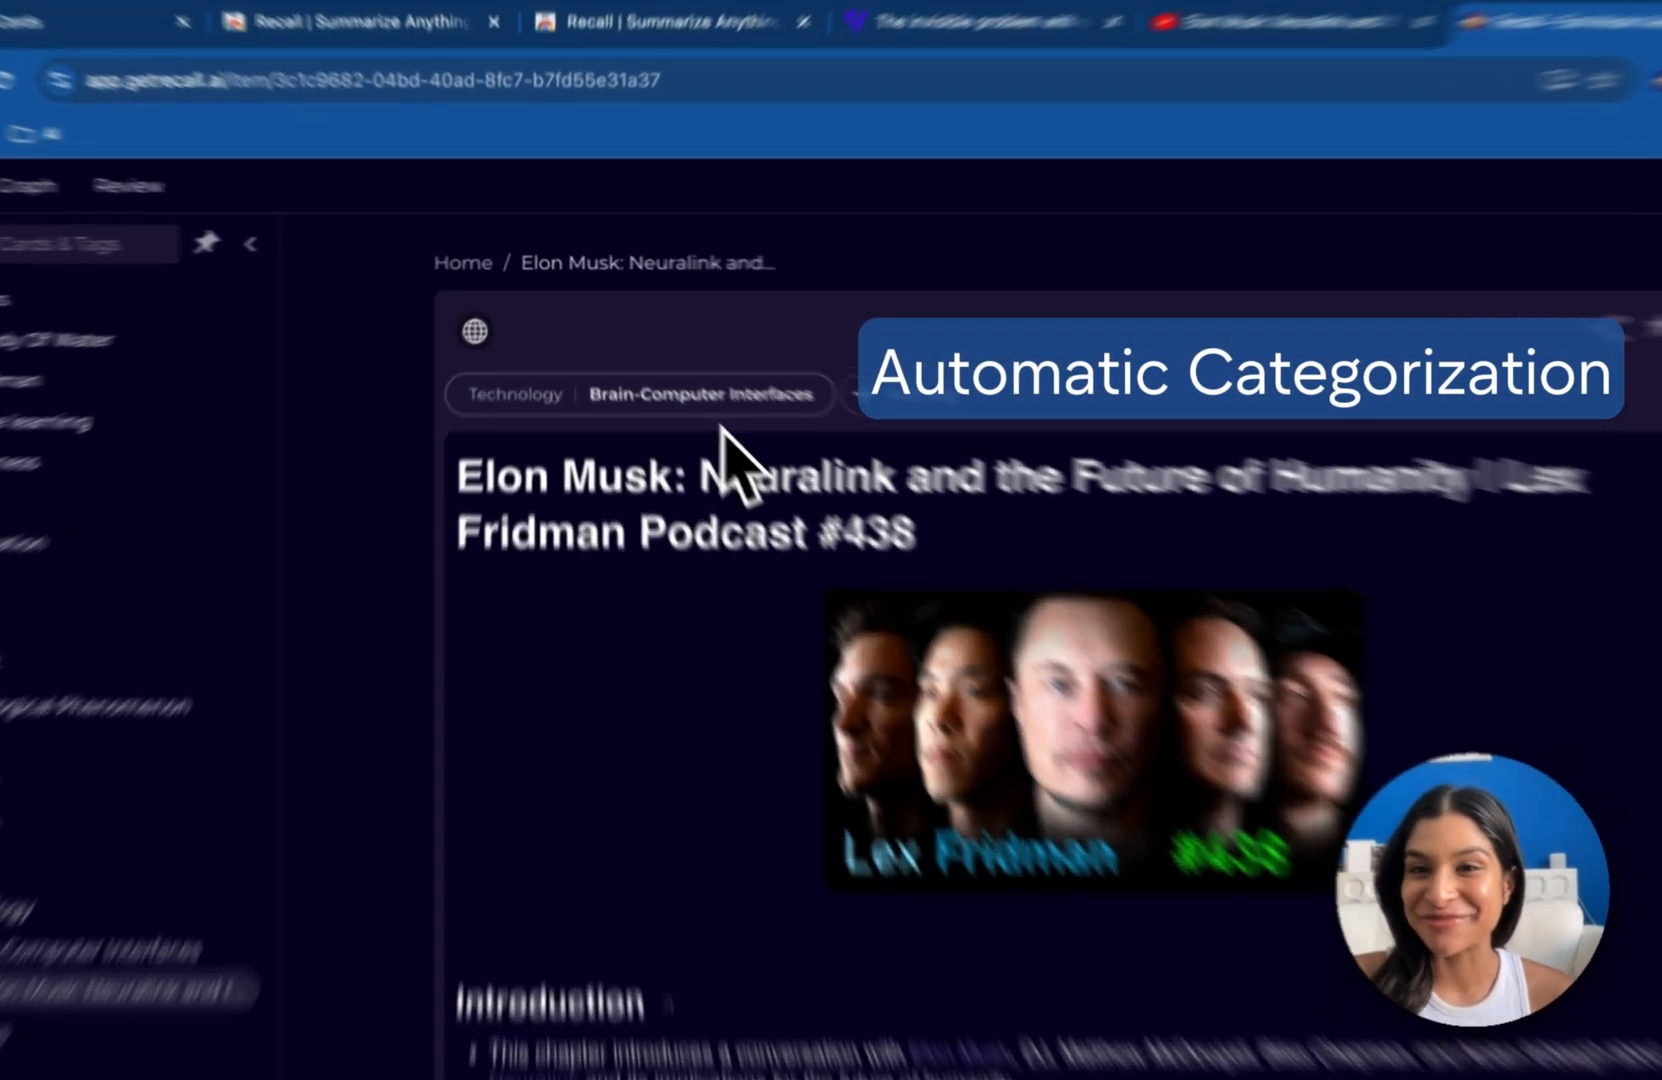
pyautogui.scroll(-3)
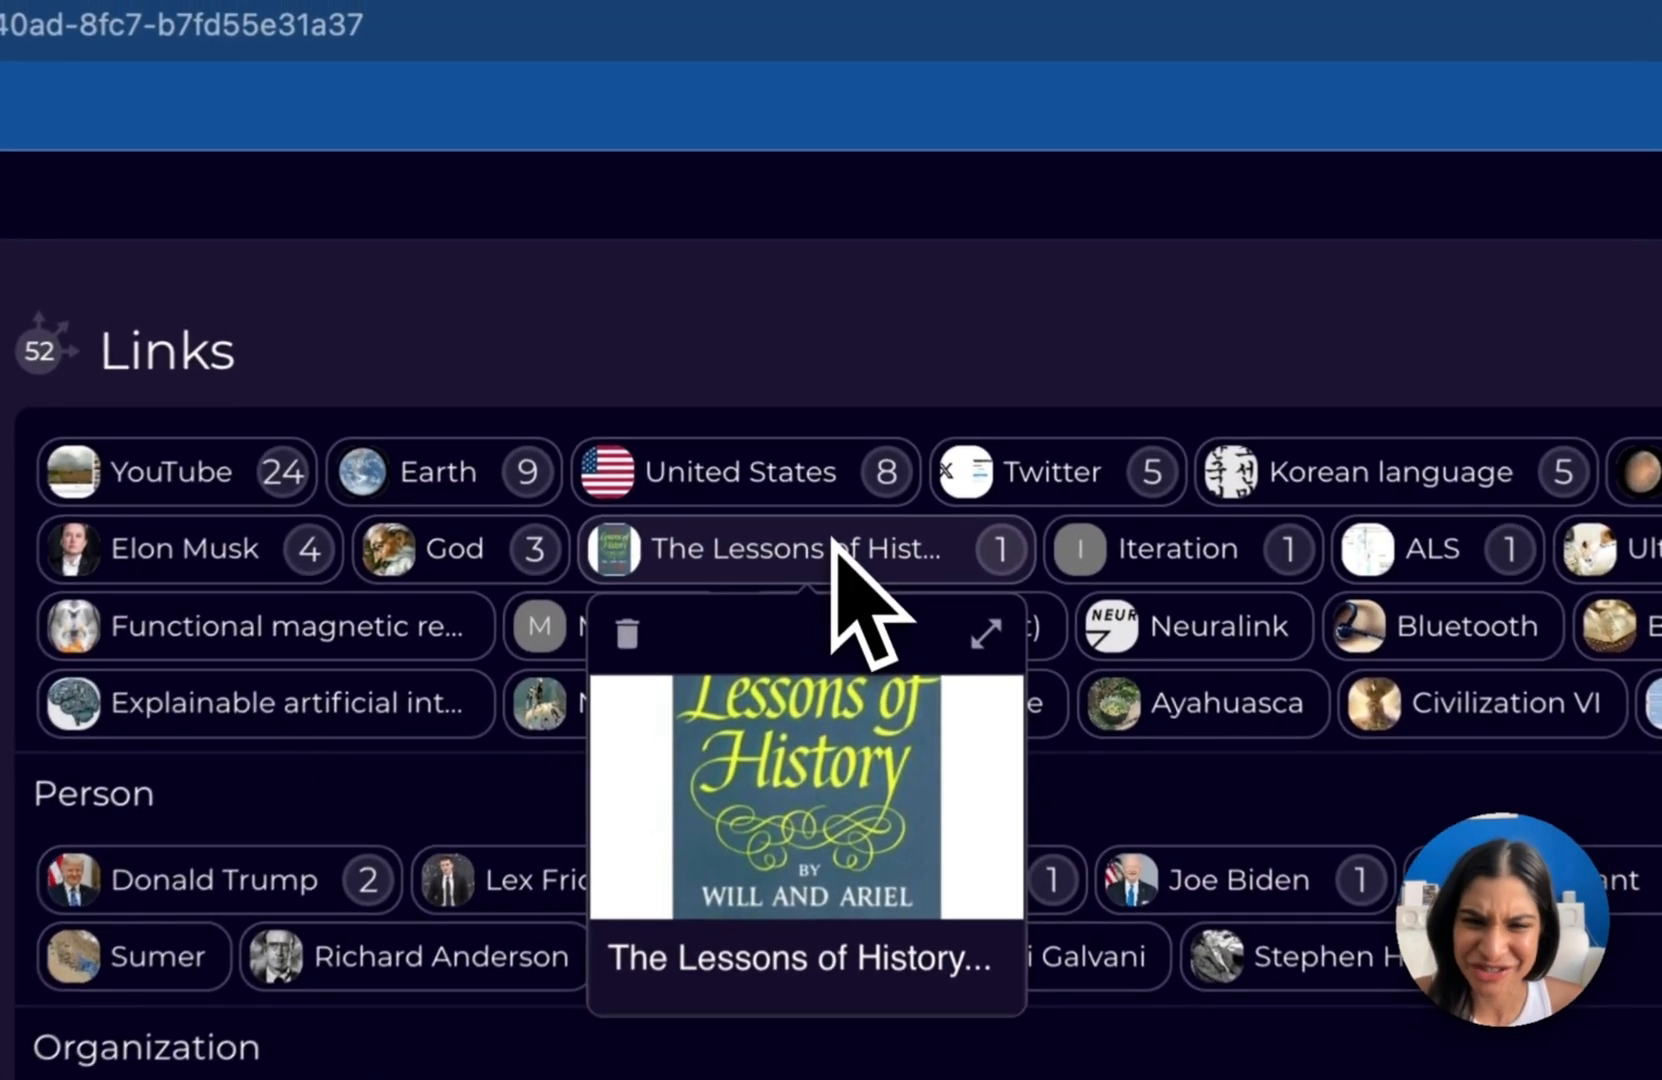
# Follow The Lessons of History link, then its Founders Podcast #342 backlink
pyautogui.click(984, 632)
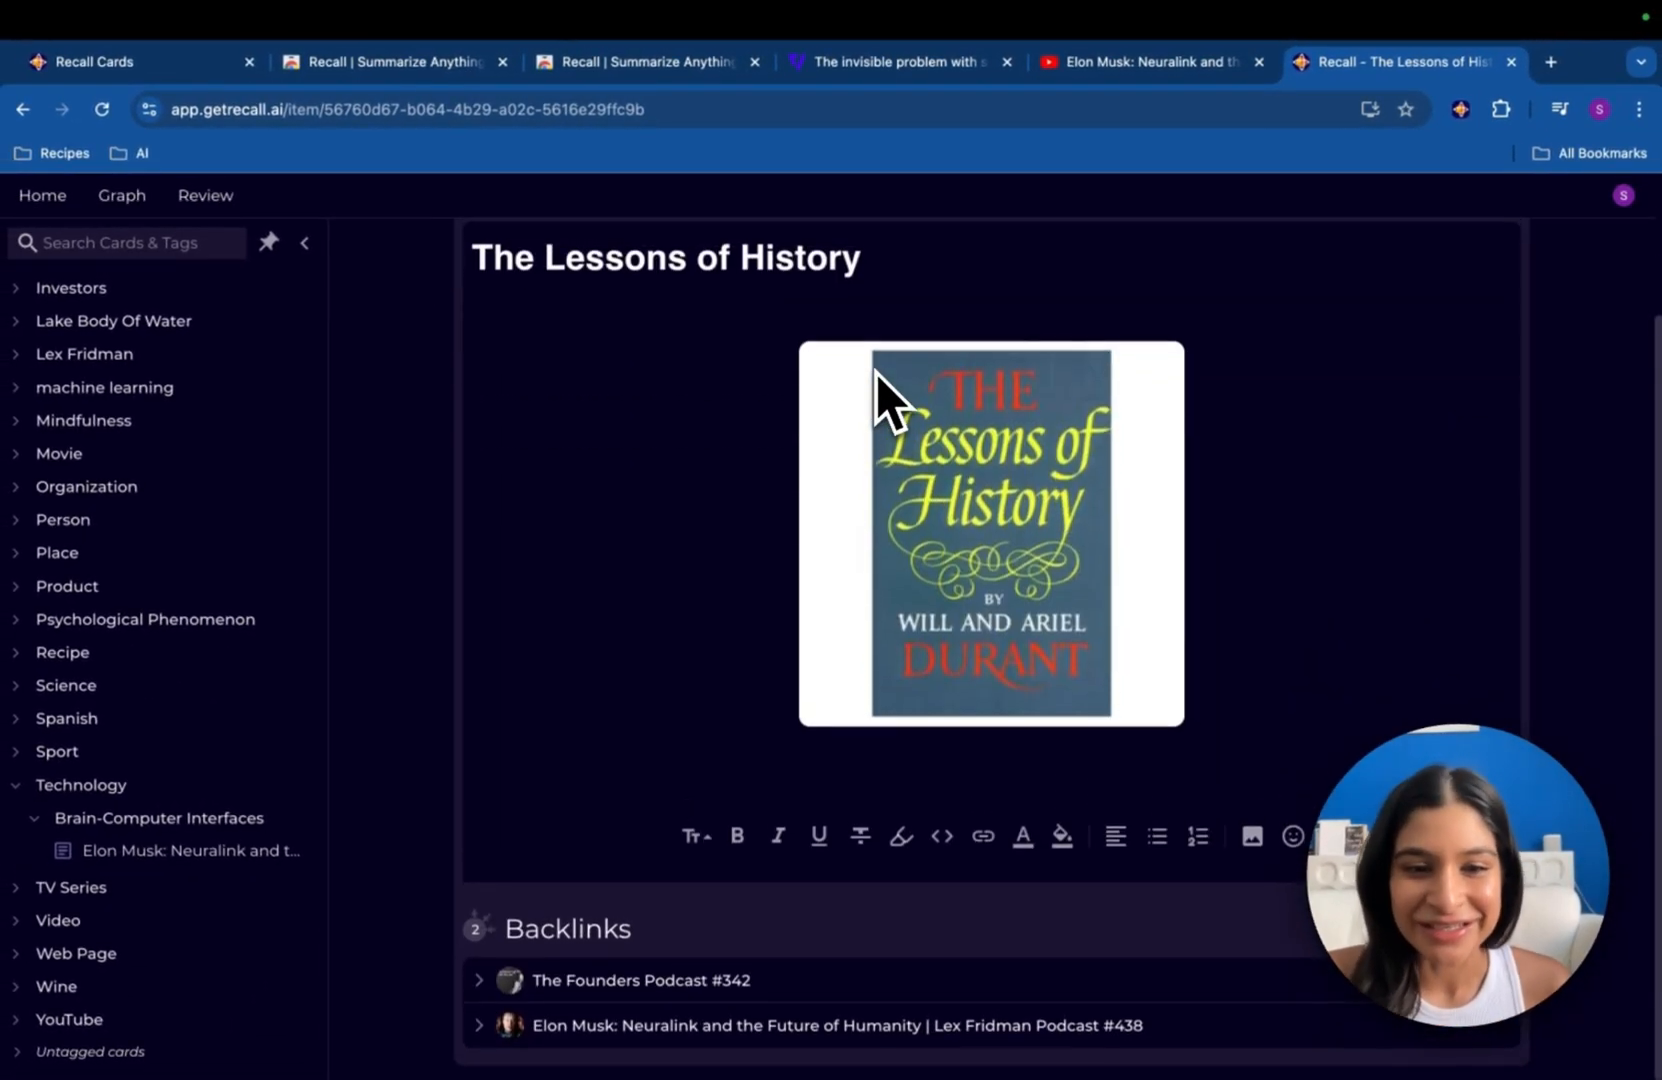
pyautogui.click(642, 980)
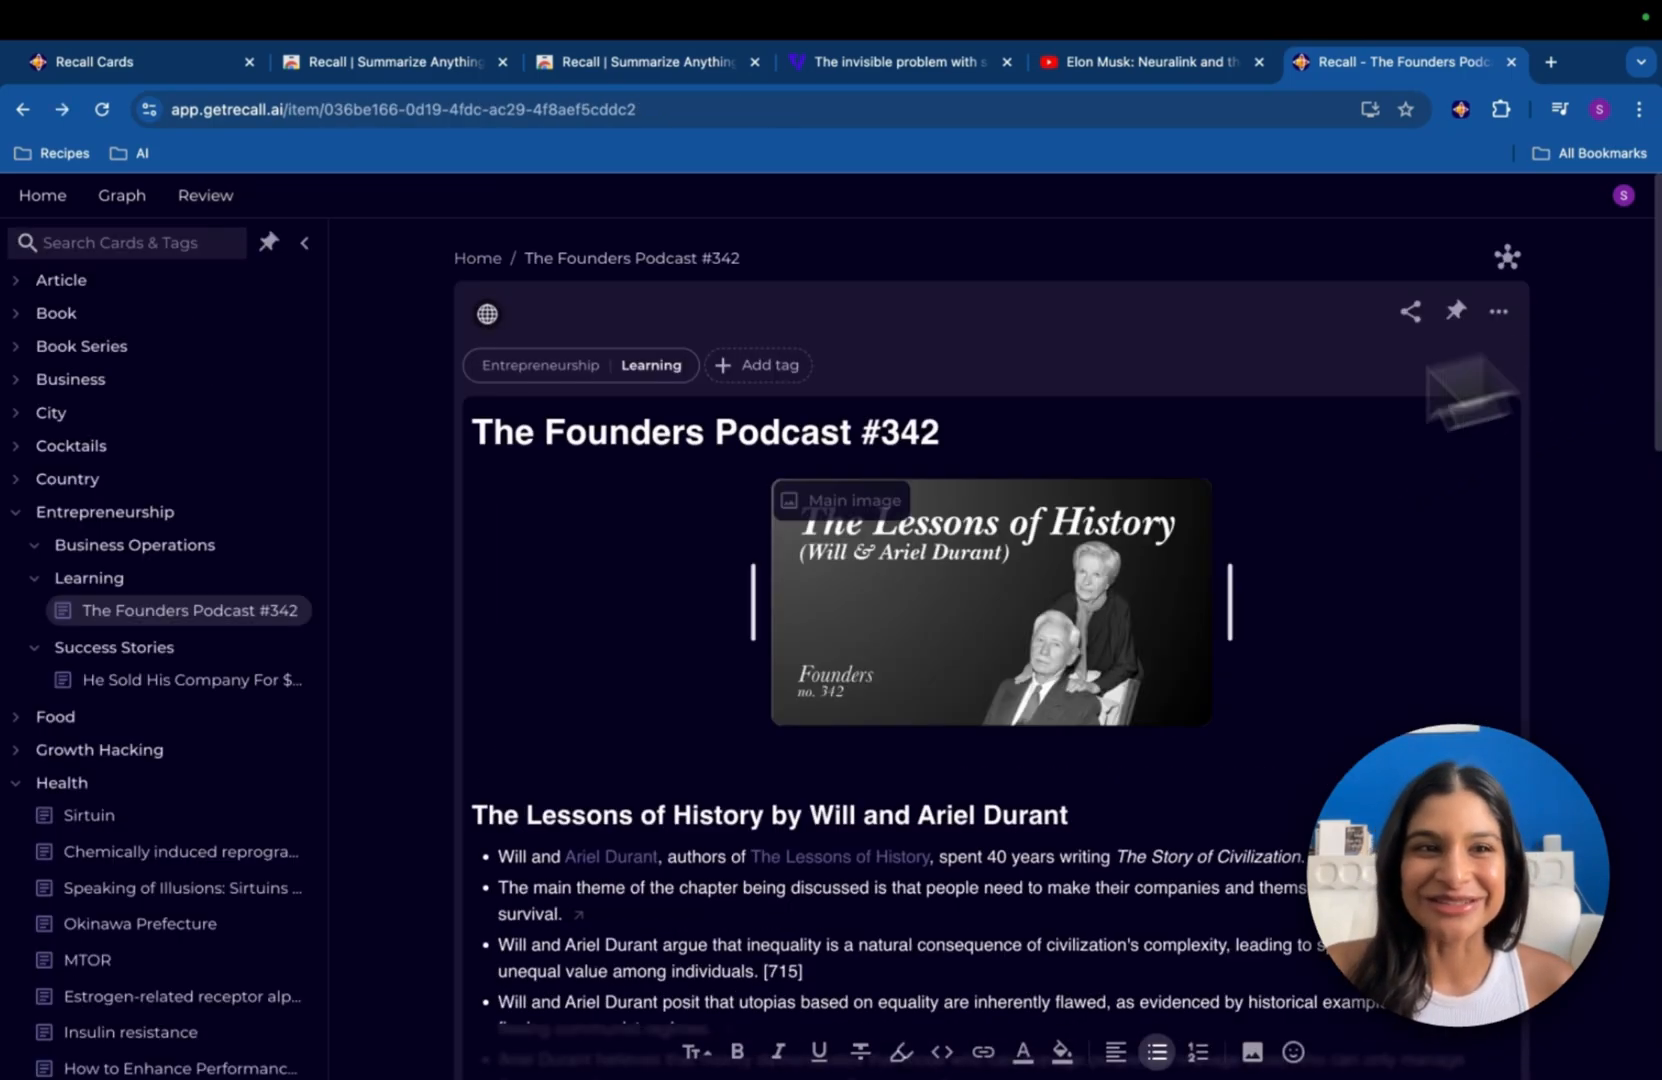
# Switch to the Review page and scroll through the cards due for the next review
pyautogui.click(204, 196)
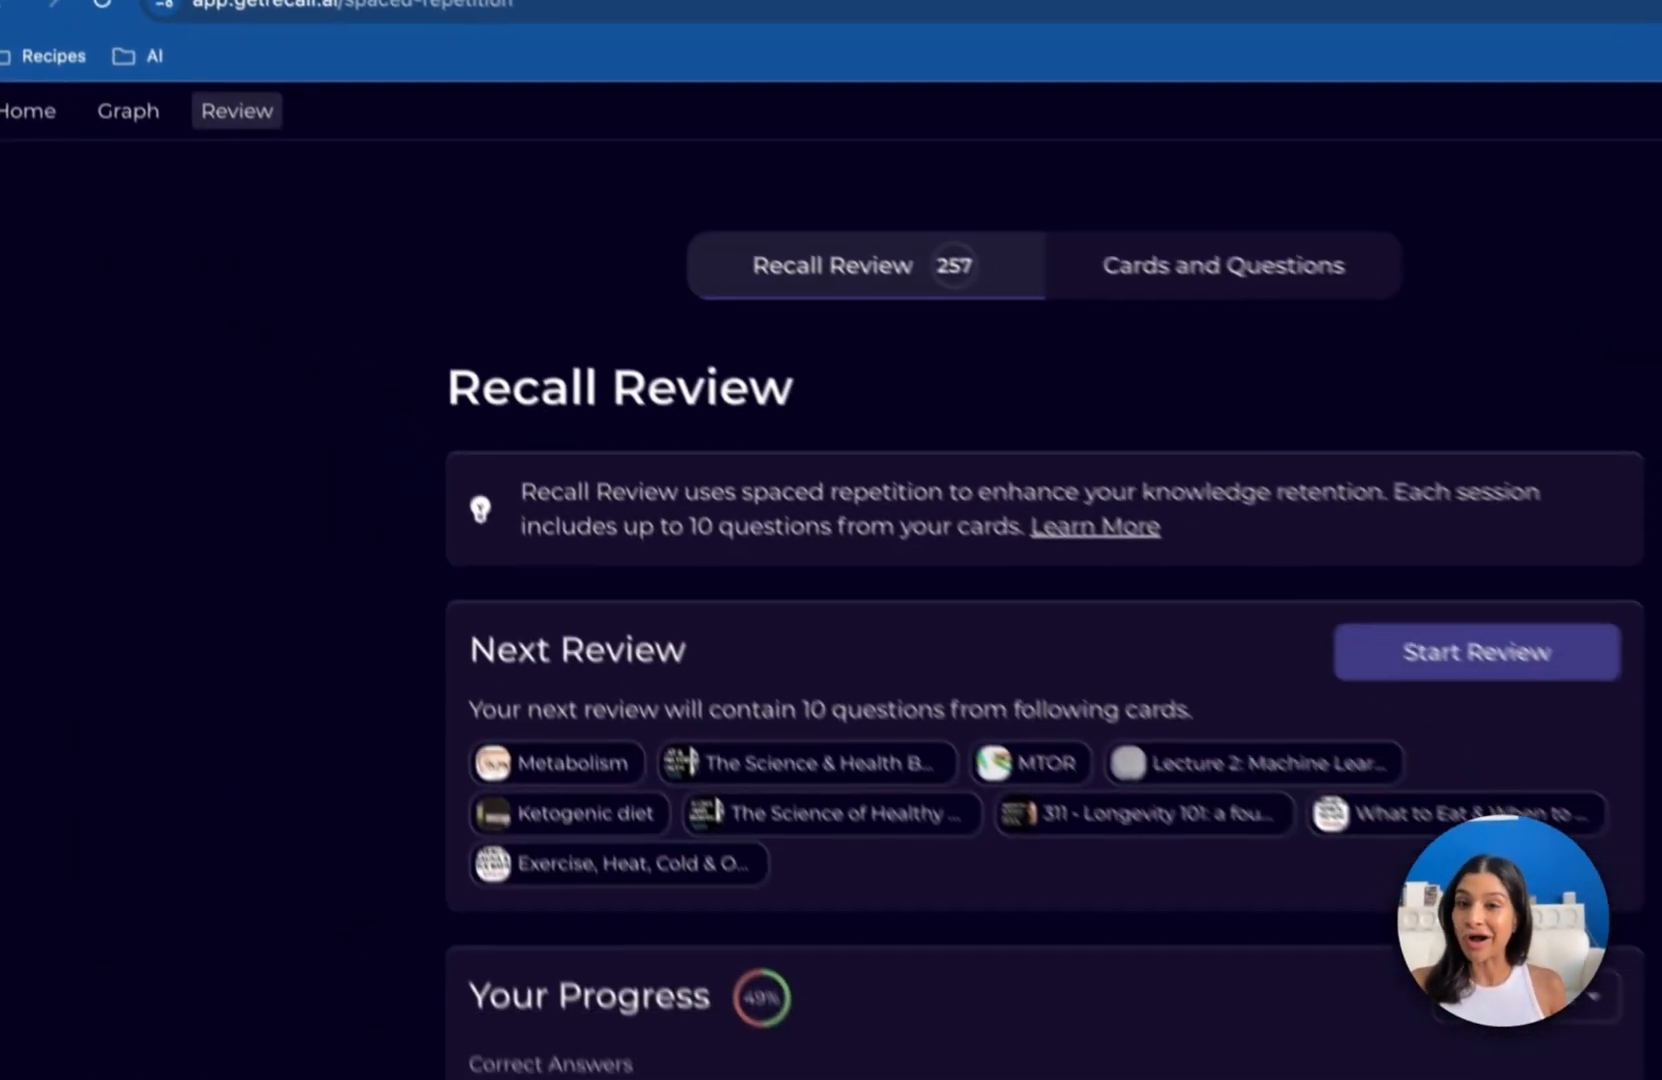
pyautogui.scroll(-3)
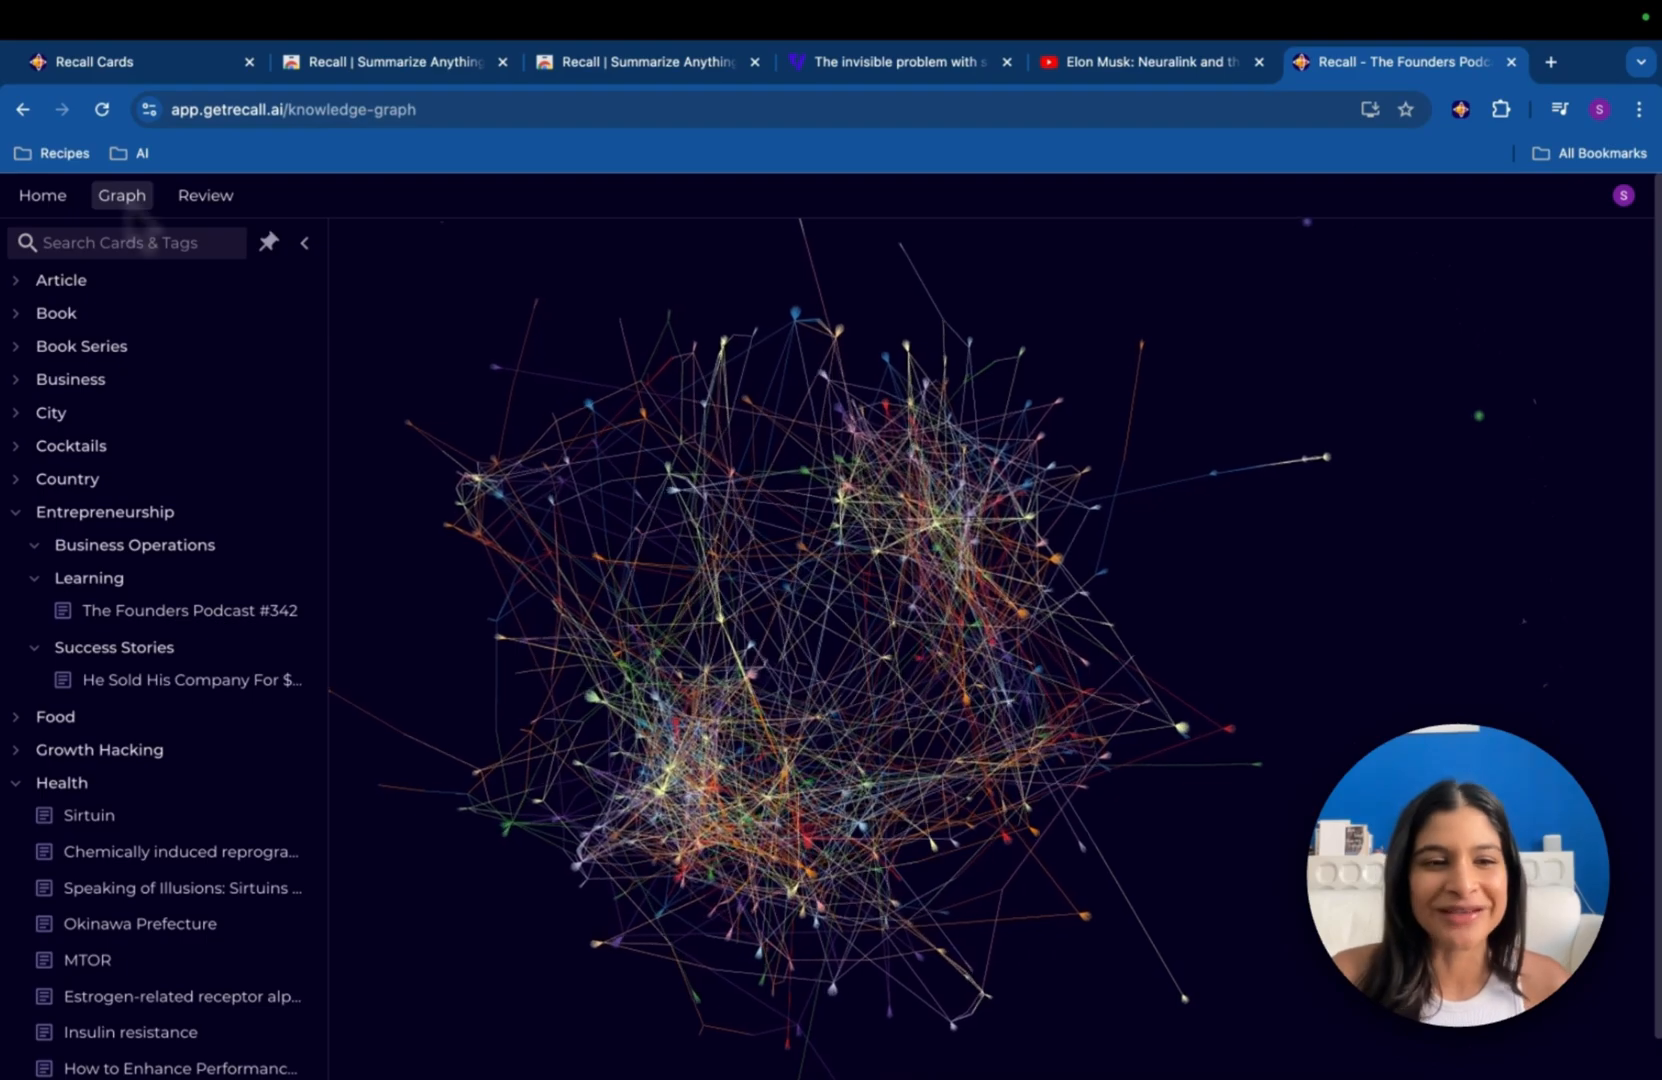
# Zoom into the knowledge graph to preview individual card nodes such as Cell (biology)
pyautogui.scroll(-3)
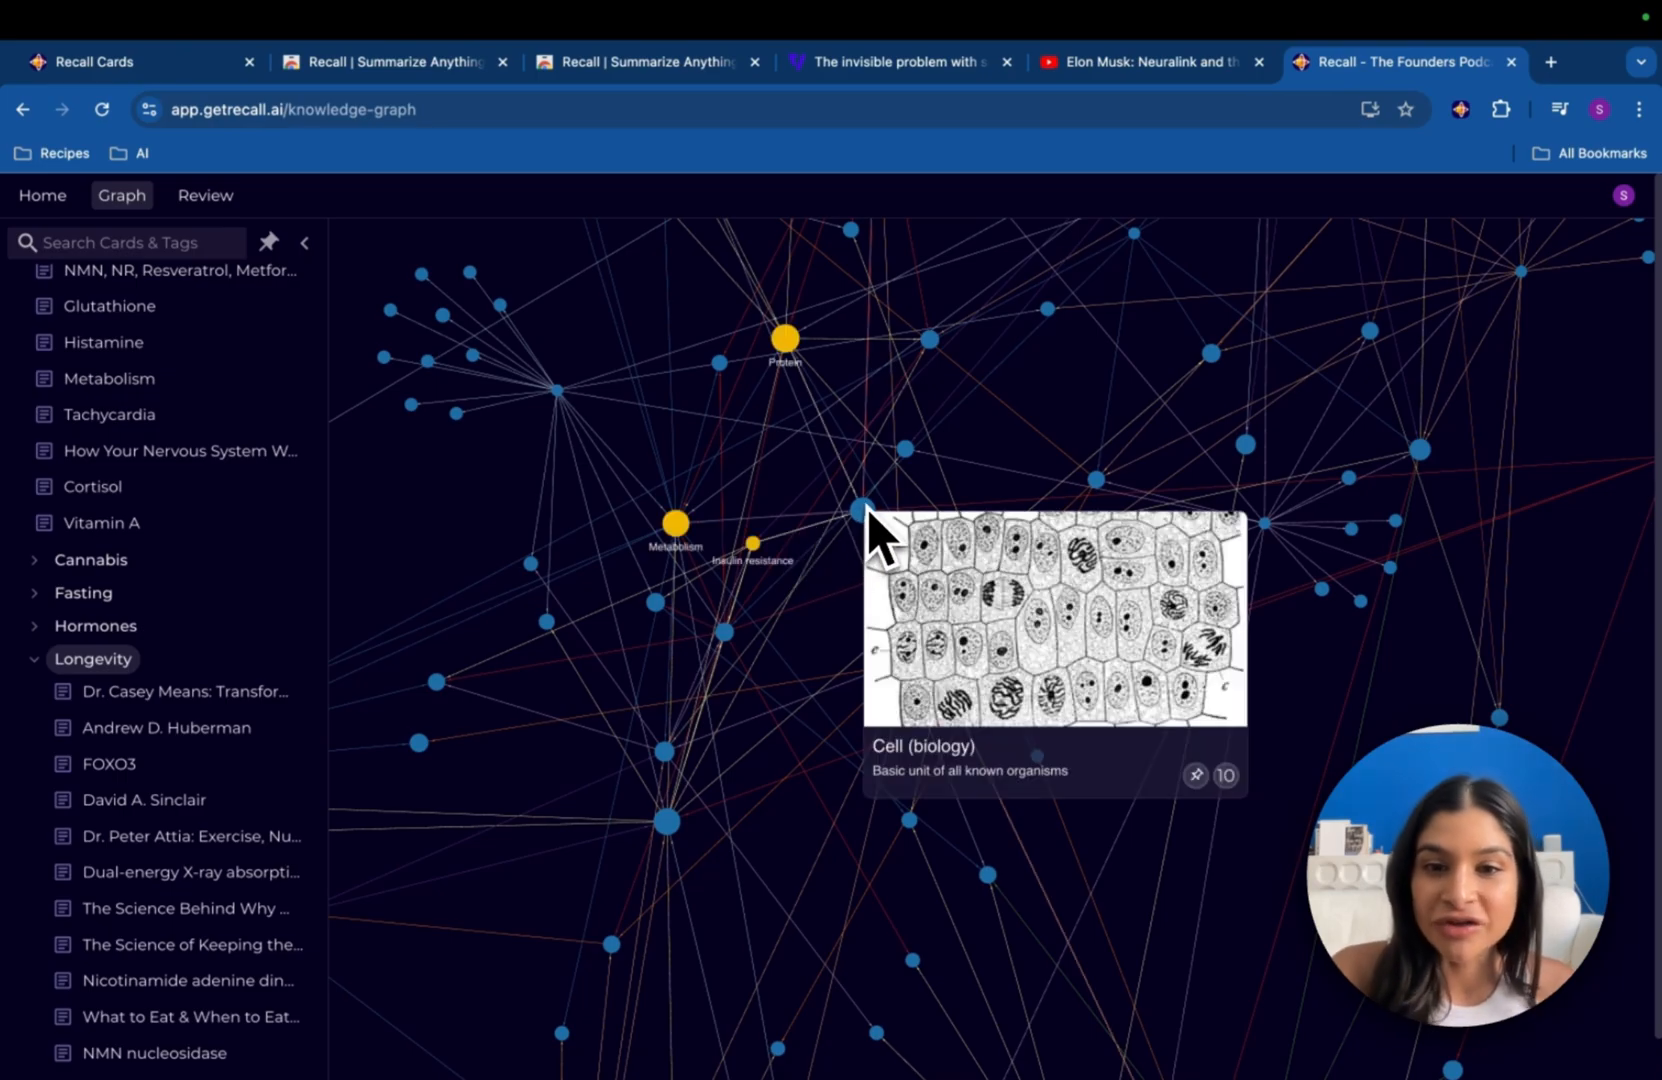
pyautogui.moveTo(784, 350)
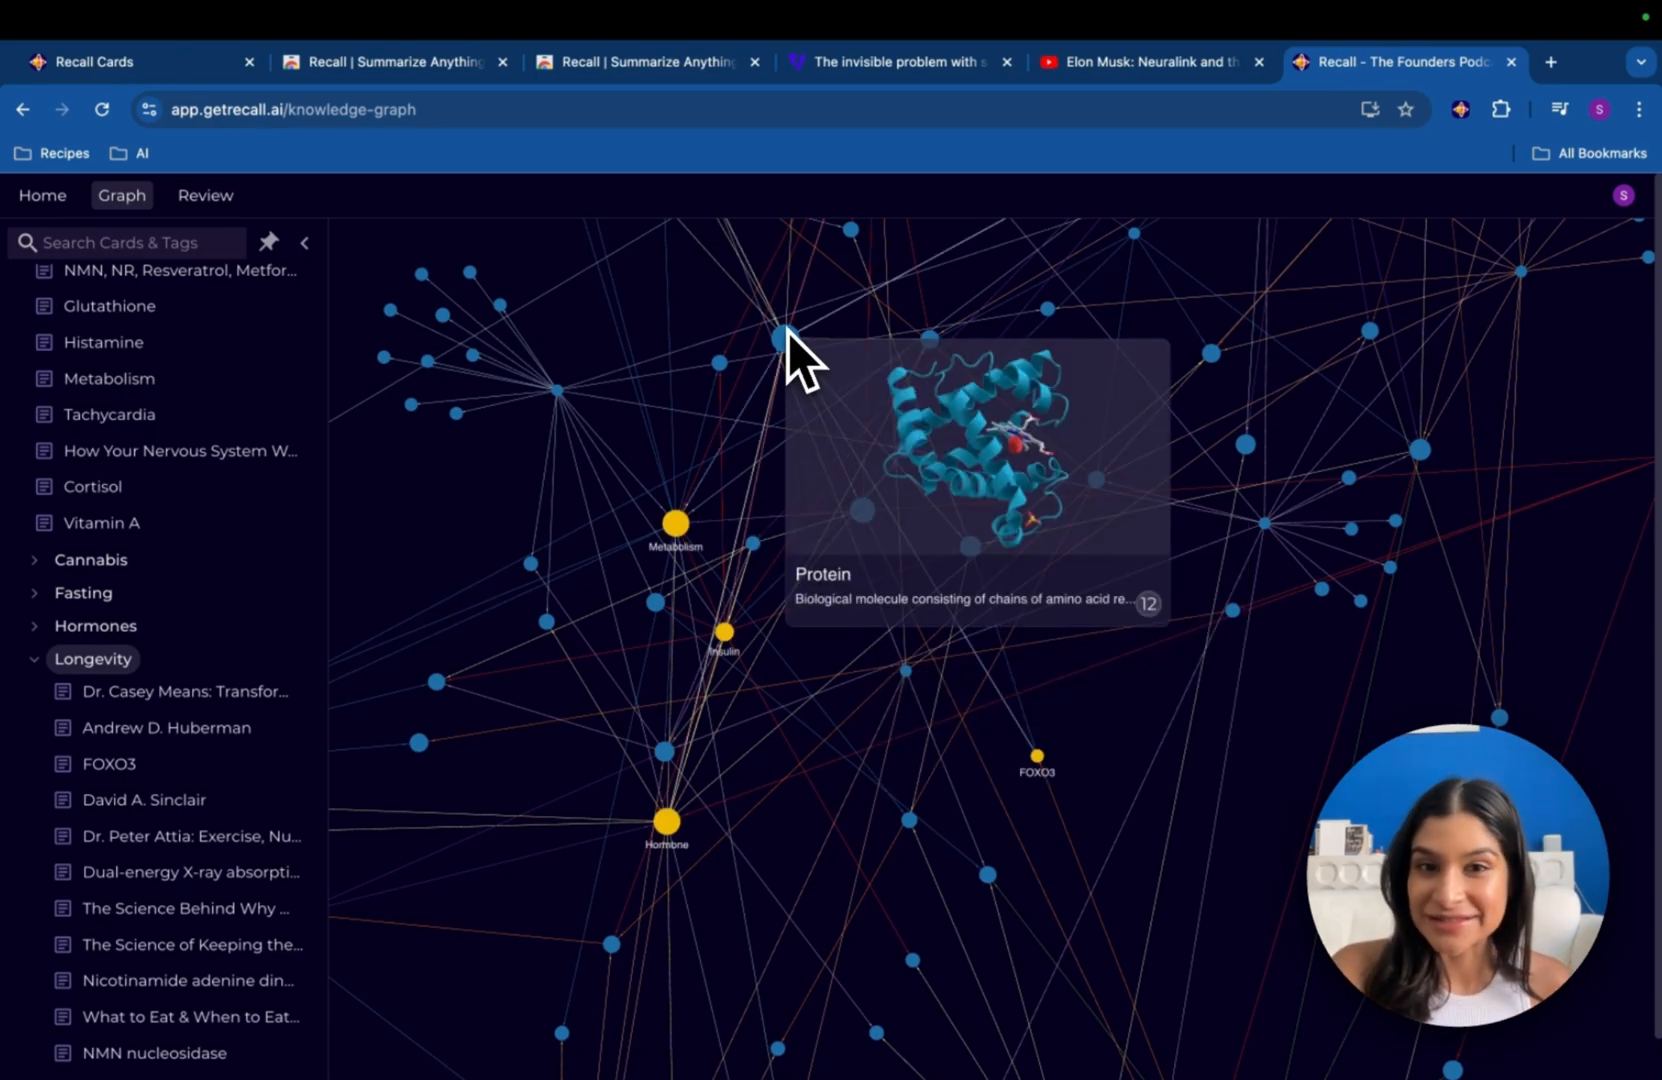